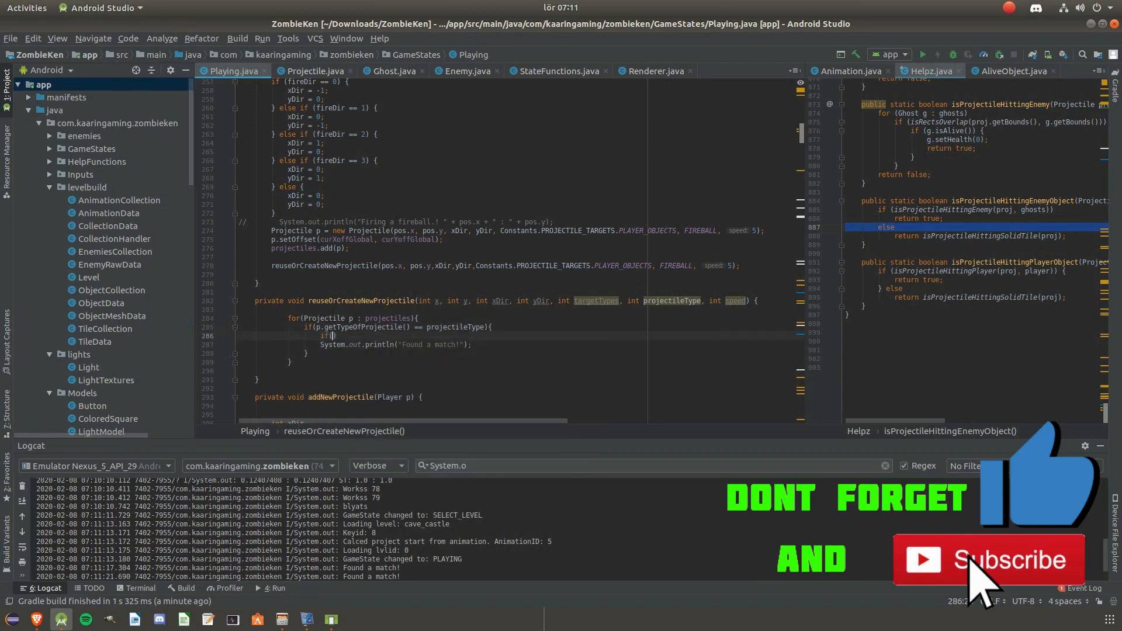
Add the projectile-type check inside the reuseOrCreateNewProjectile loop in Playing.java
{"action": "type", "text": "is"}
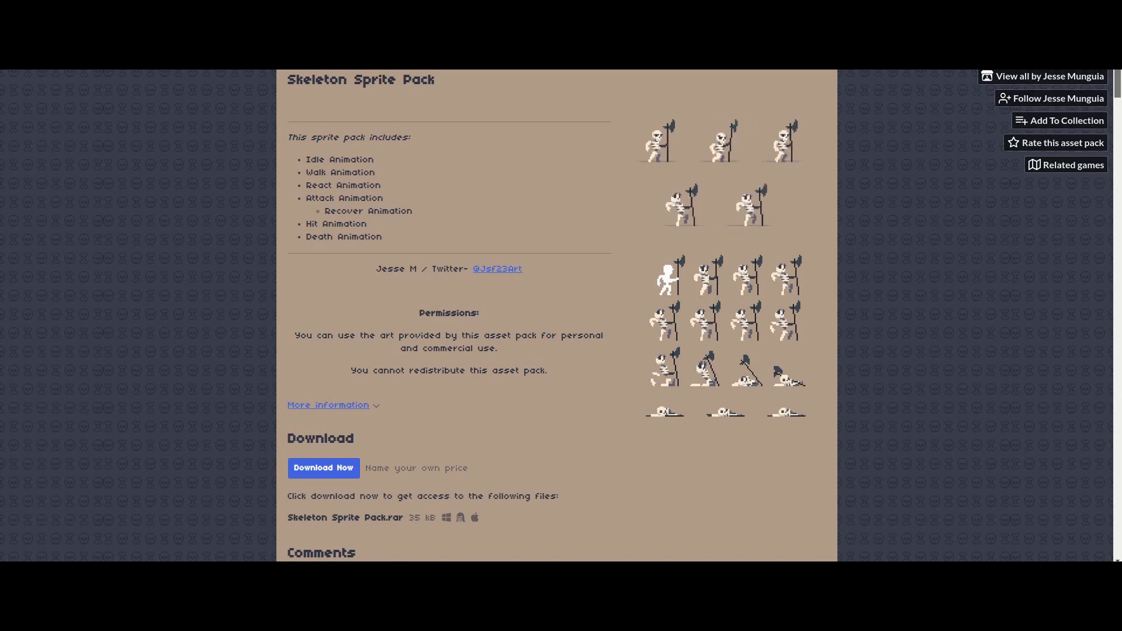
Download the Skeleton Sprite Pack files from its itch.io page
{"action": "left_click", "coordinate": [657, 278]}
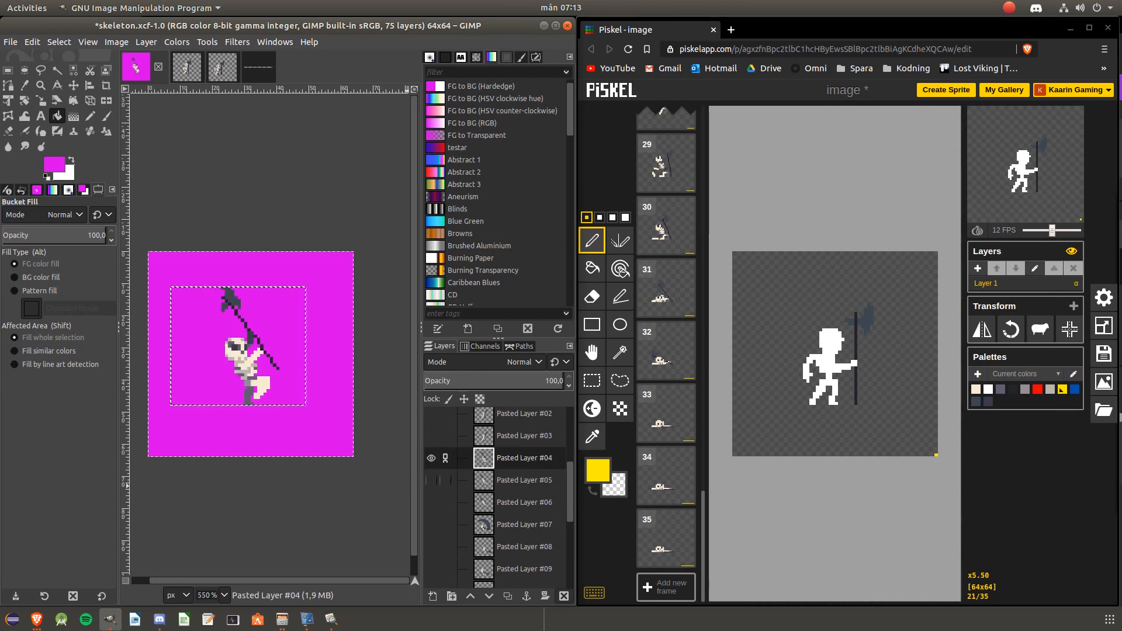
Hide Pasted Layer #04 and show Pasted Layer #05 to display the fifth skeleton frame
{"action": "left_click", "coordinate": [524, 479]}
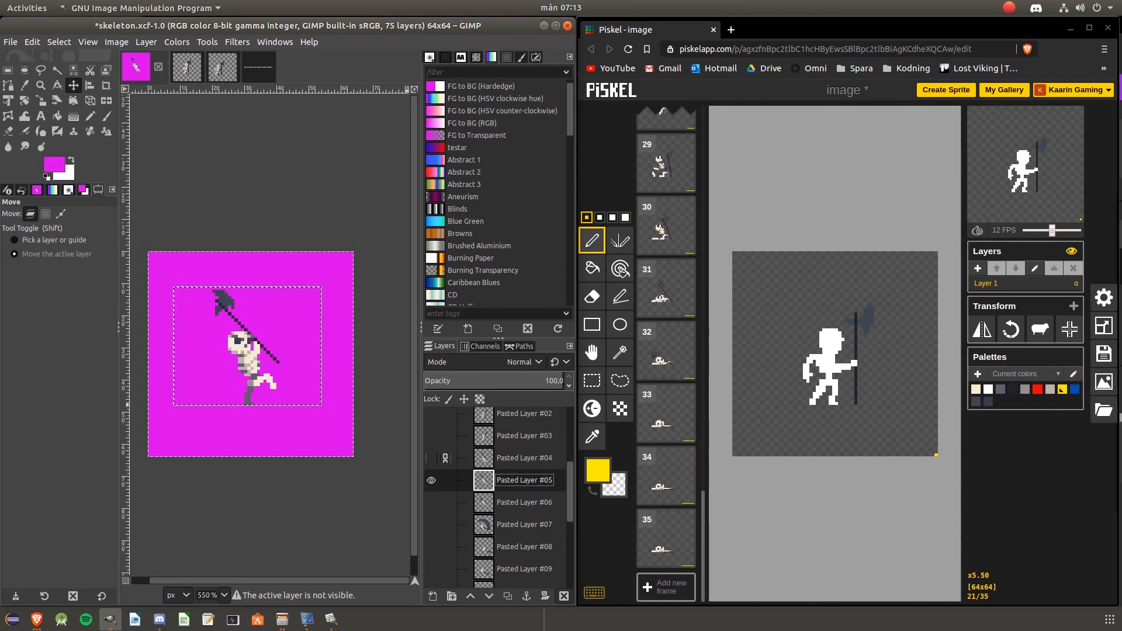
{"action": "left_click", "coordinate": [430, 480]}
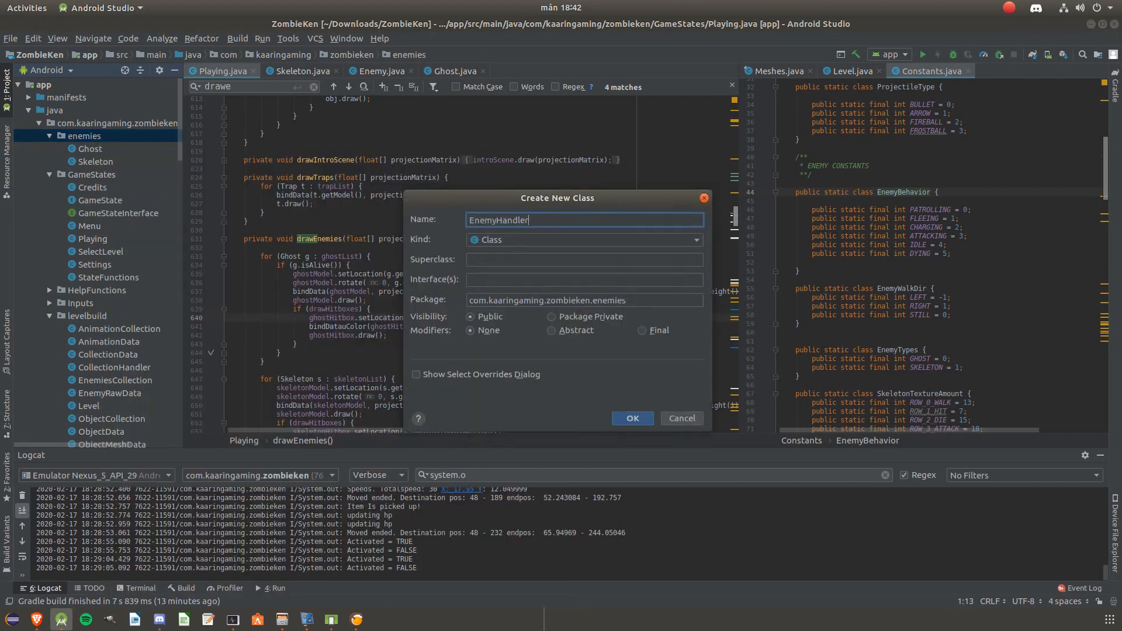
Create EnemyHandler with the moved update, draw and hitbox-drawing code using a projectionMatrix parameter
{"action": "left_click", "coordinate": [630, 418]}
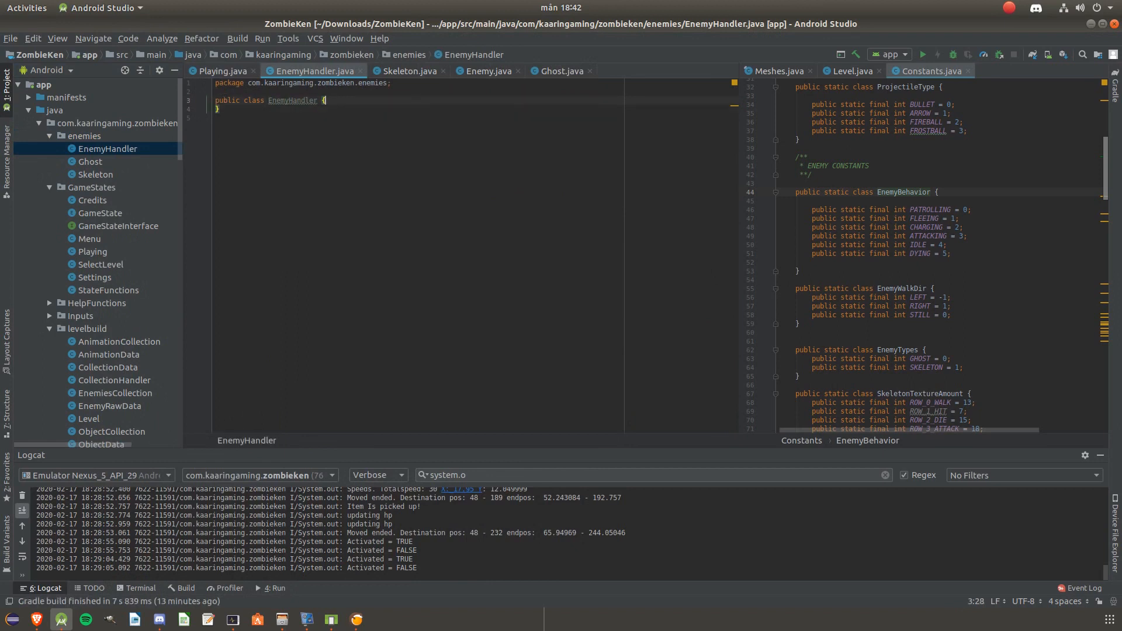
{"action": "type", "text": "//List"}
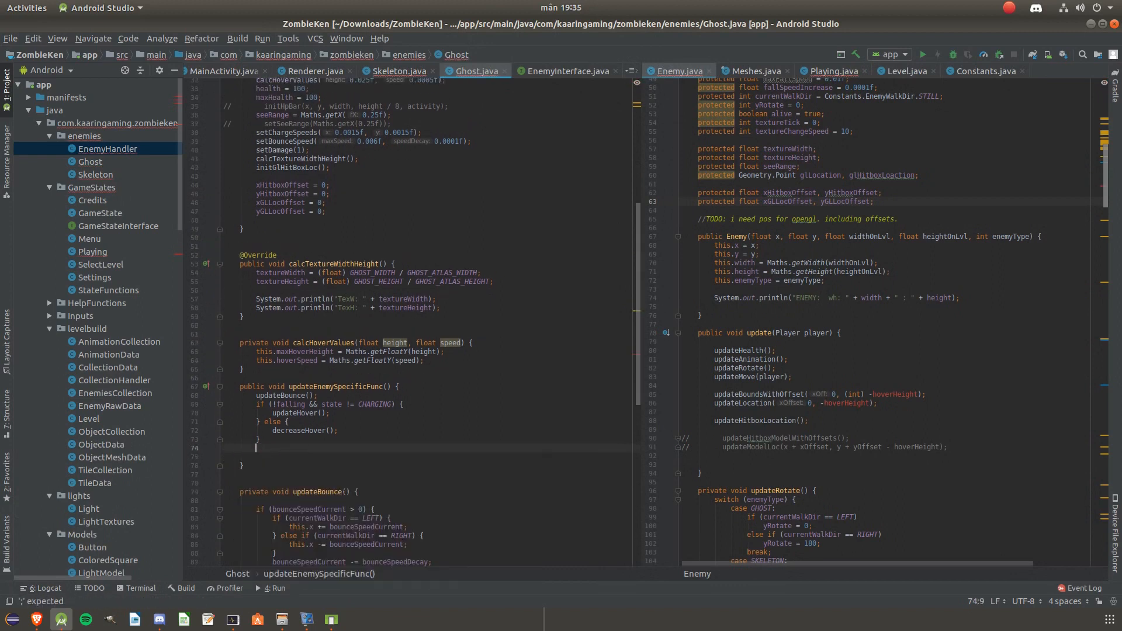
{"action": "type", "text": "yHitboxOffset = -ho"}
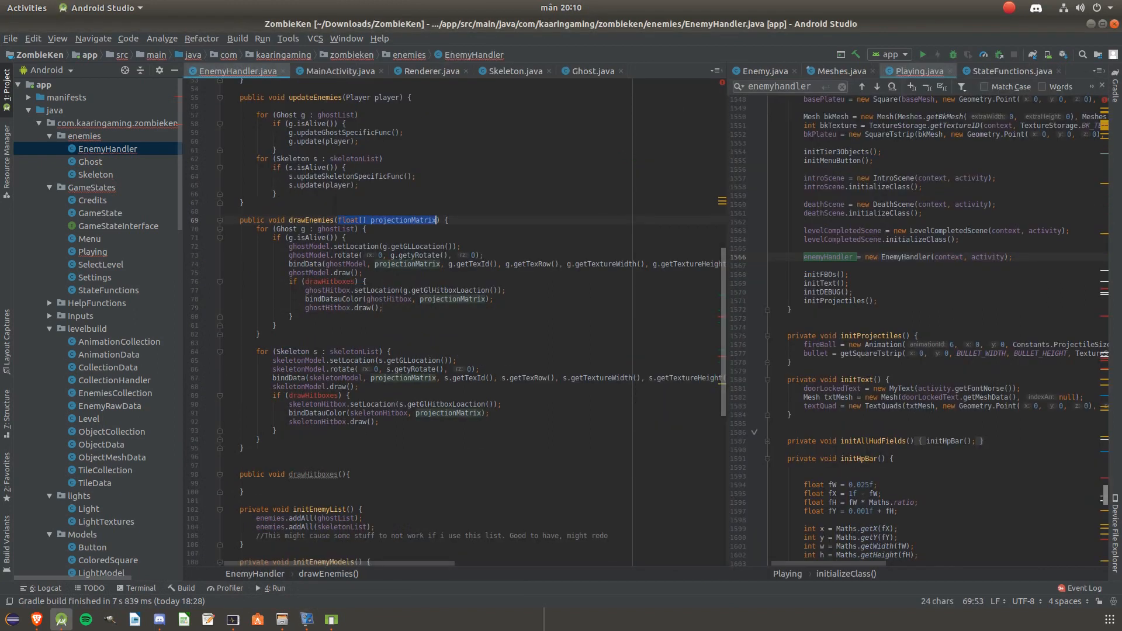
{"action": "type", "text": "float[] projectionMatrix"}
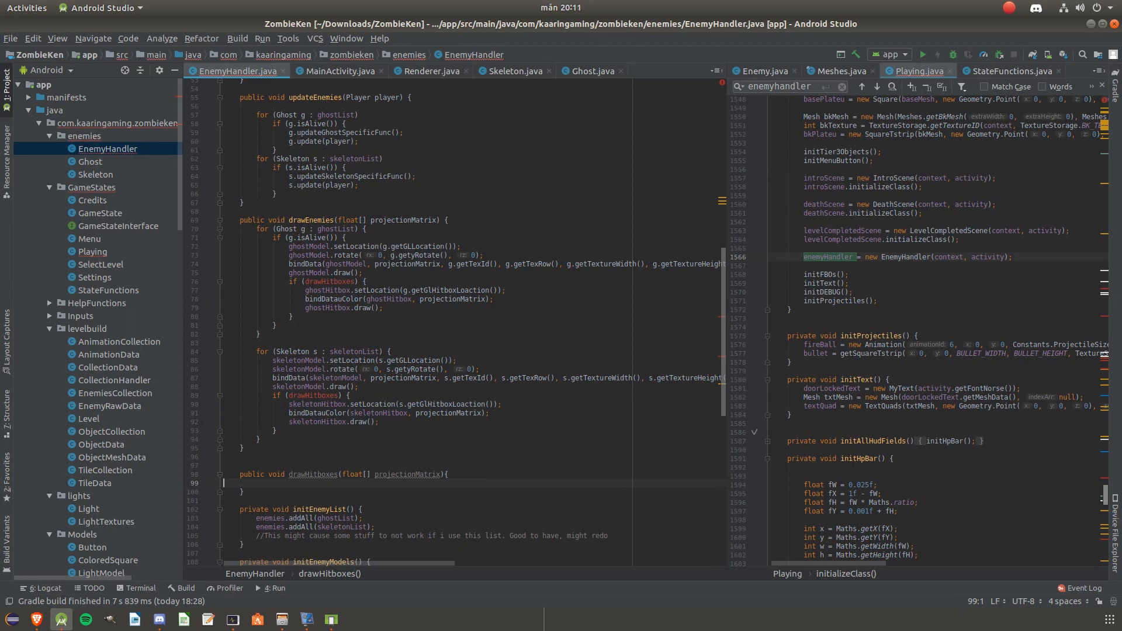
{"action": "type", "text": "for)"}
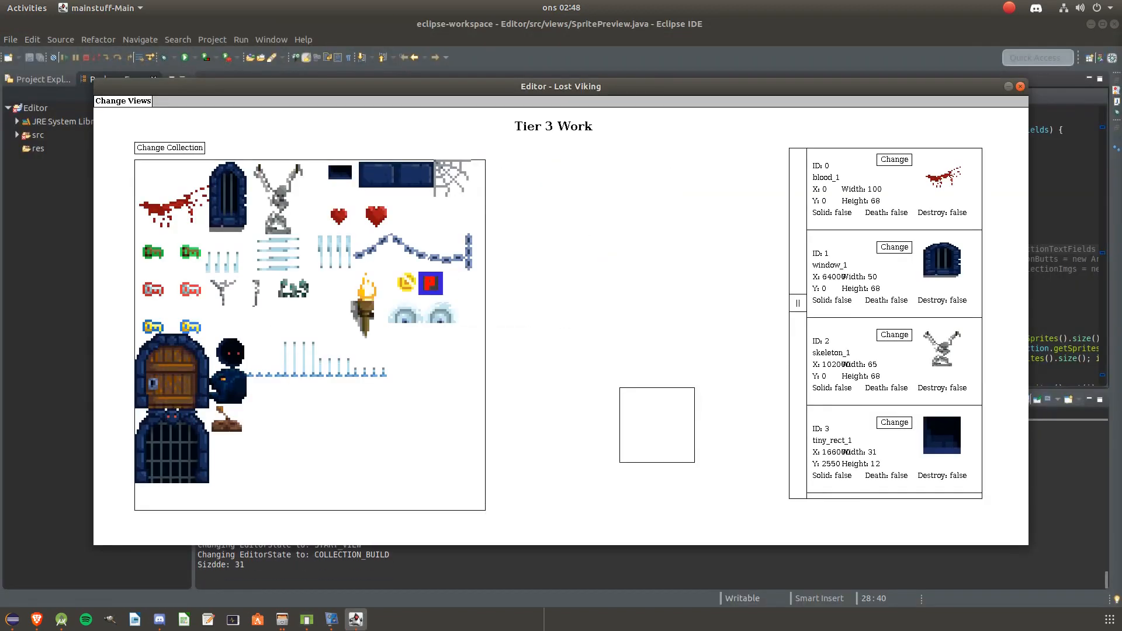
Add a wood_lever sprite to the Tier 3 collection and switch to the level selection list
{"action": "scroll", "scroll_direction": "down", "scroll_amount": 3}
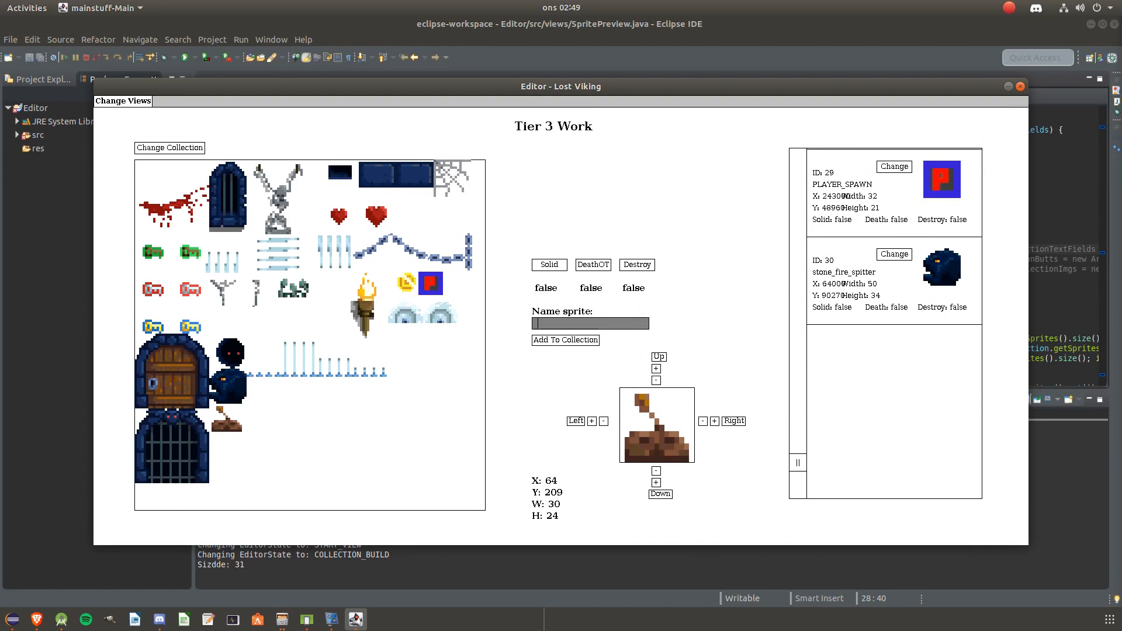
{"action": "type", "text": "wood_lever"}
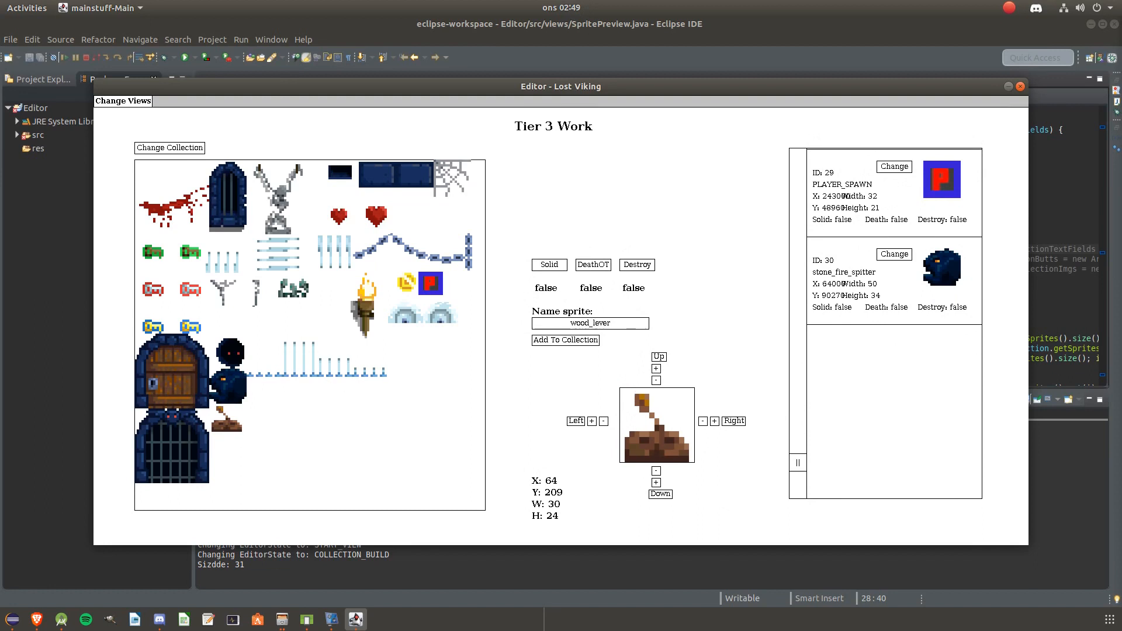
{"action": "left_click", "coordinate": [564, 340]}
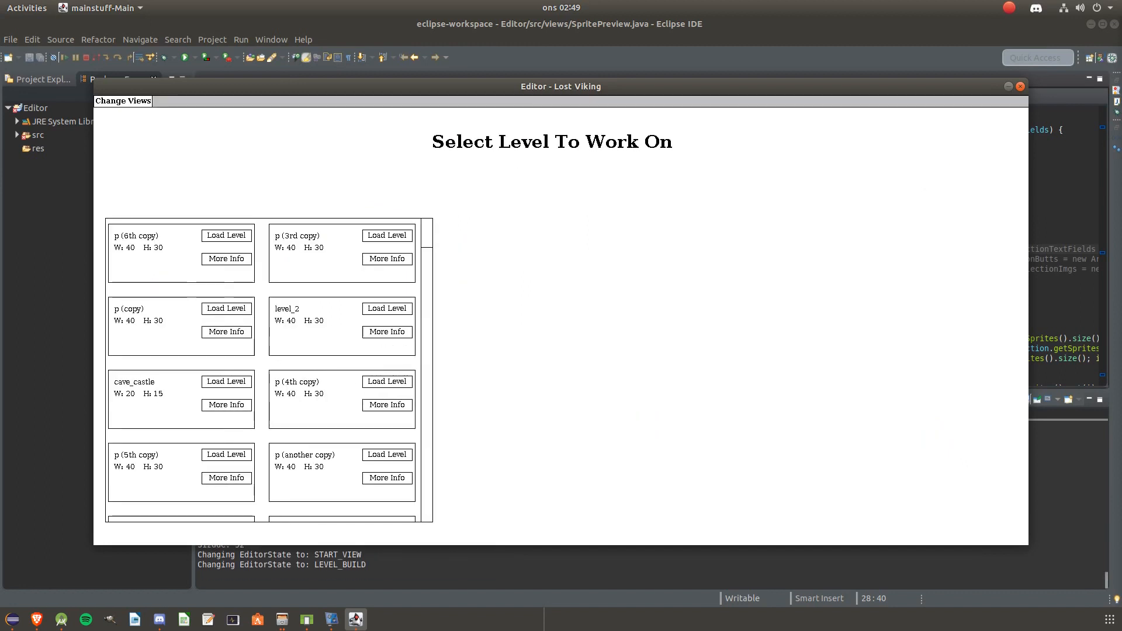
{"action": "left_click", "coordinate": [387, 309]}
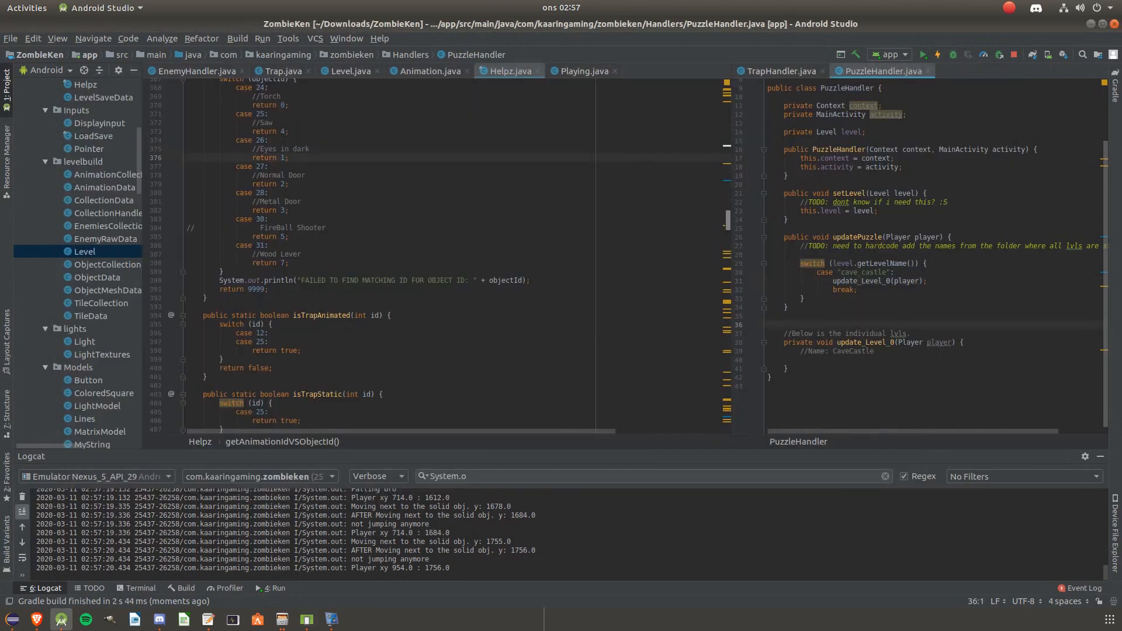
Run the game and walk the viking right along the floor toward the lever
{"action": "left_click", "coordinate": [428, 71]}
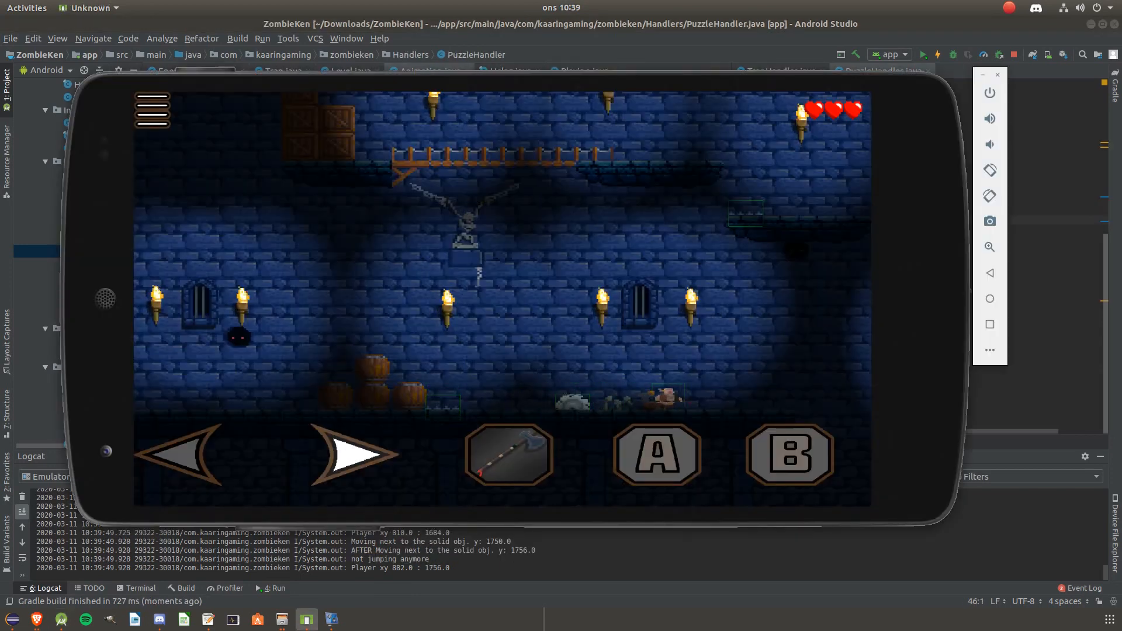
{"action": "left_click", "coordinate": [350, 454]}
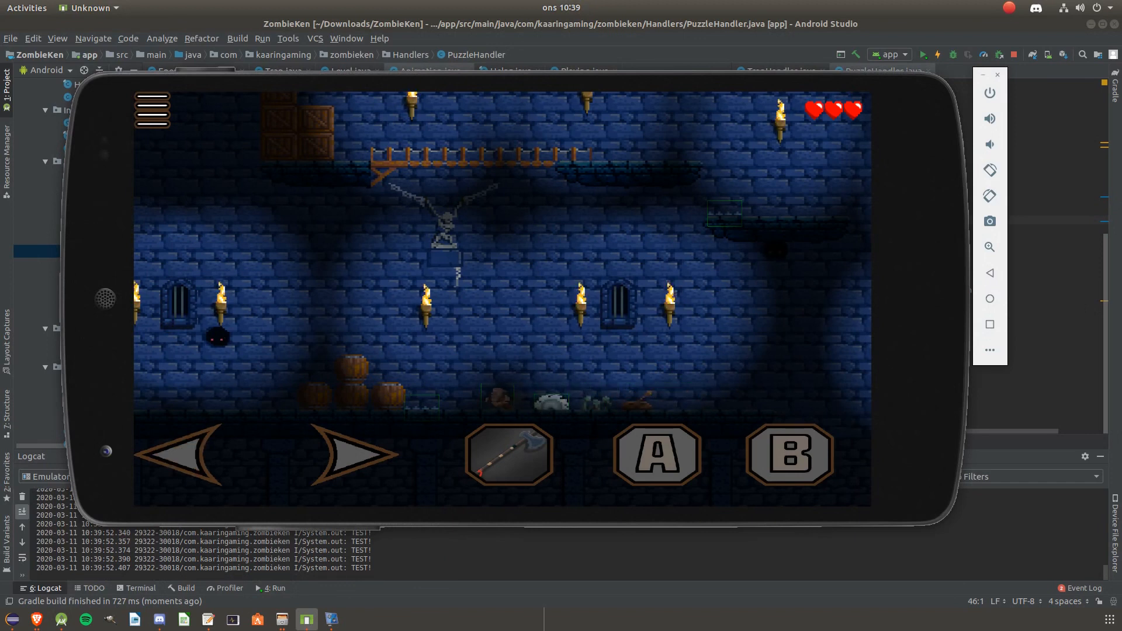
{"action": "left_click", "coordinate": [354, 455]}
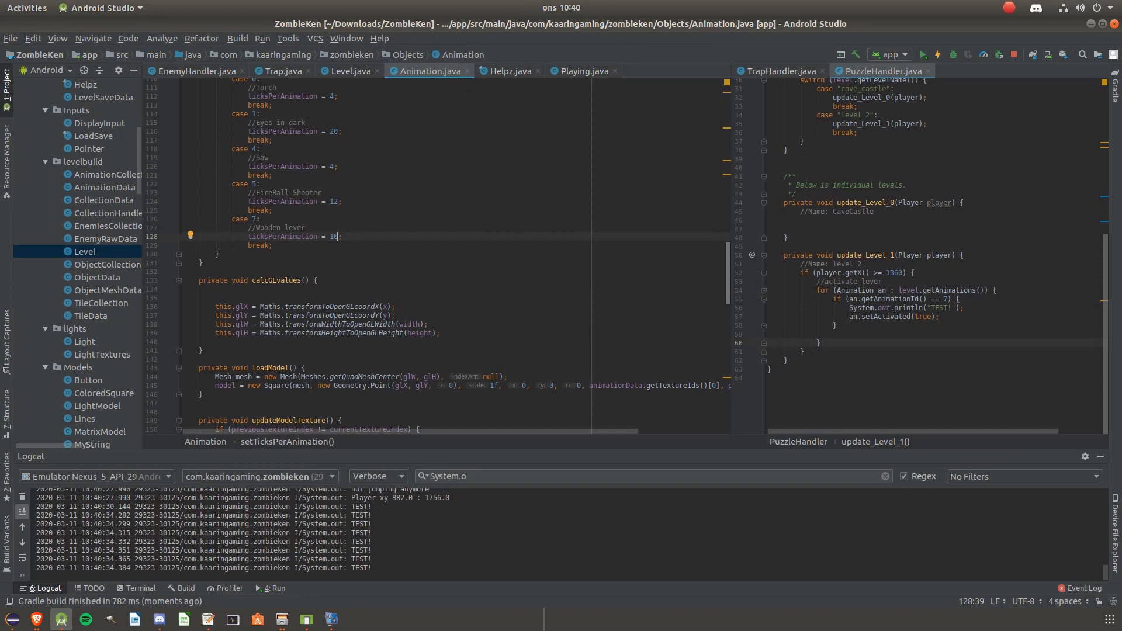
Rebuild and relaunch the game, then start playing from the menu
{"action": "left_click", "coordinate": [922, 54]}
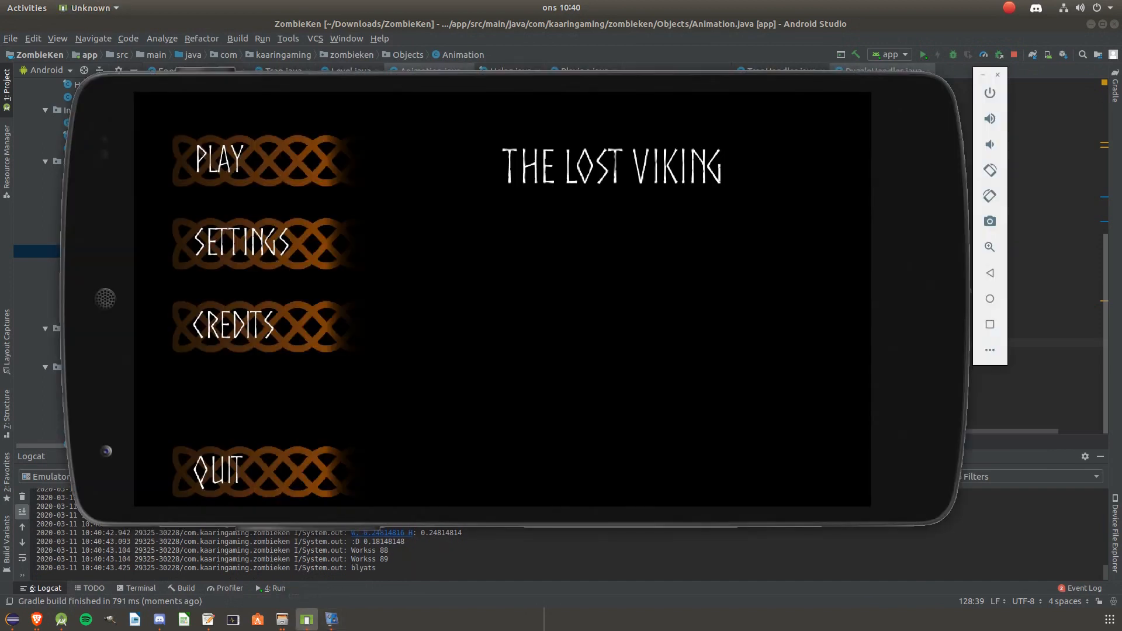
{"action": "left_click", "coordinate": [219, 160]}
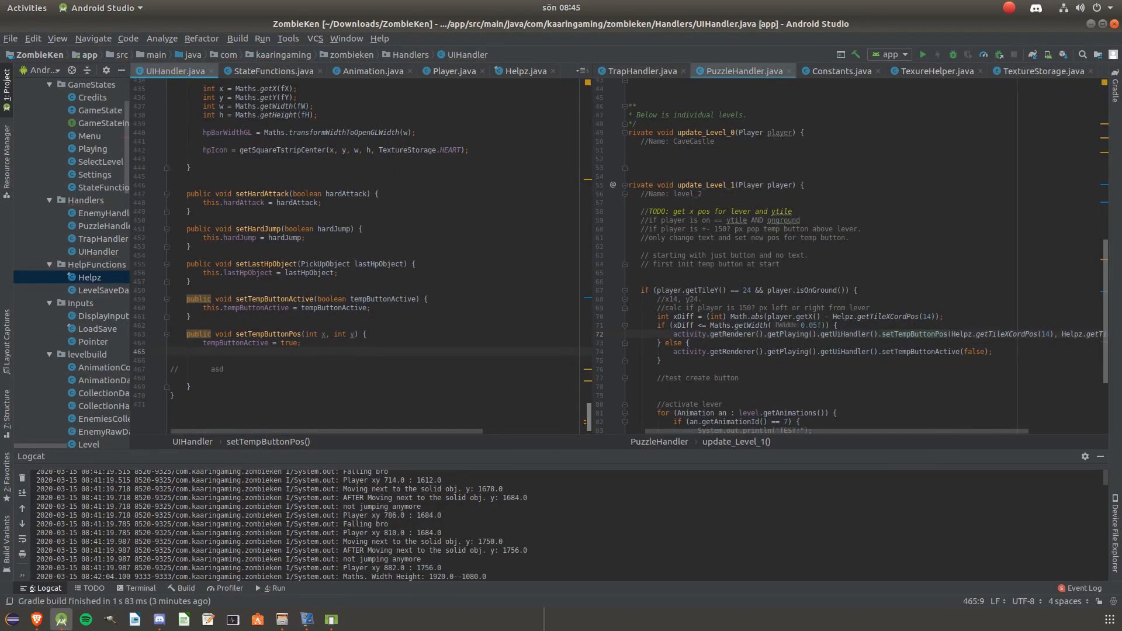
Write setTempButtonPos placing tempButton at a new Geometry.Point from the OpenGL lever coordinates
{"action": "type", "text": "//"}
{"action": "type", "text": "tempButton.setLocation("}
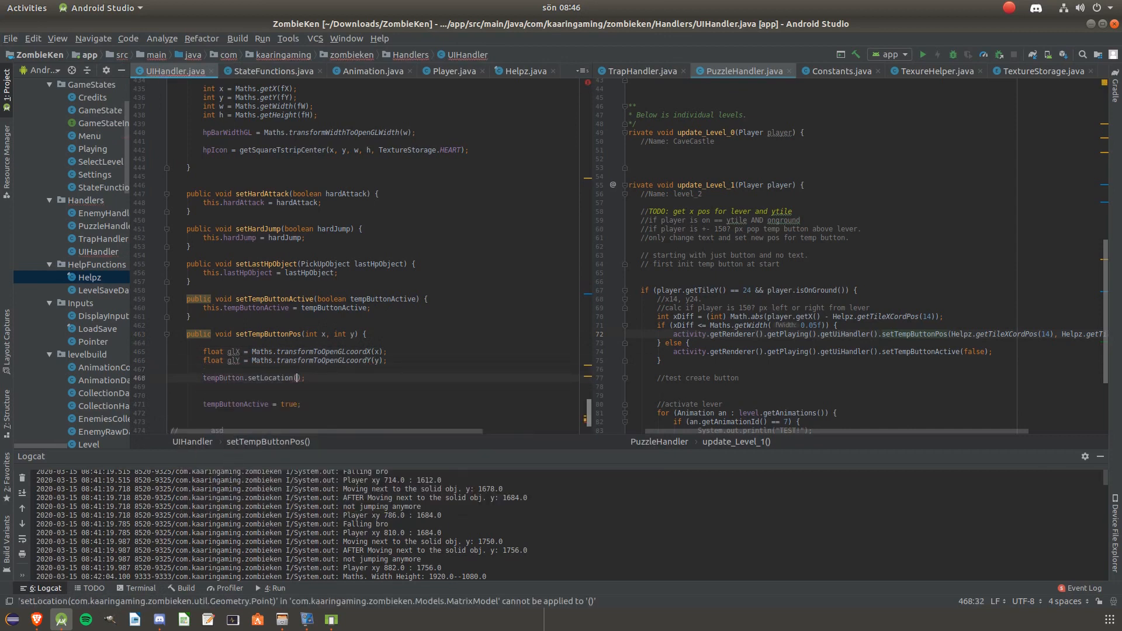
{"action": "type", "text": "new Geometry.Point(gl"}
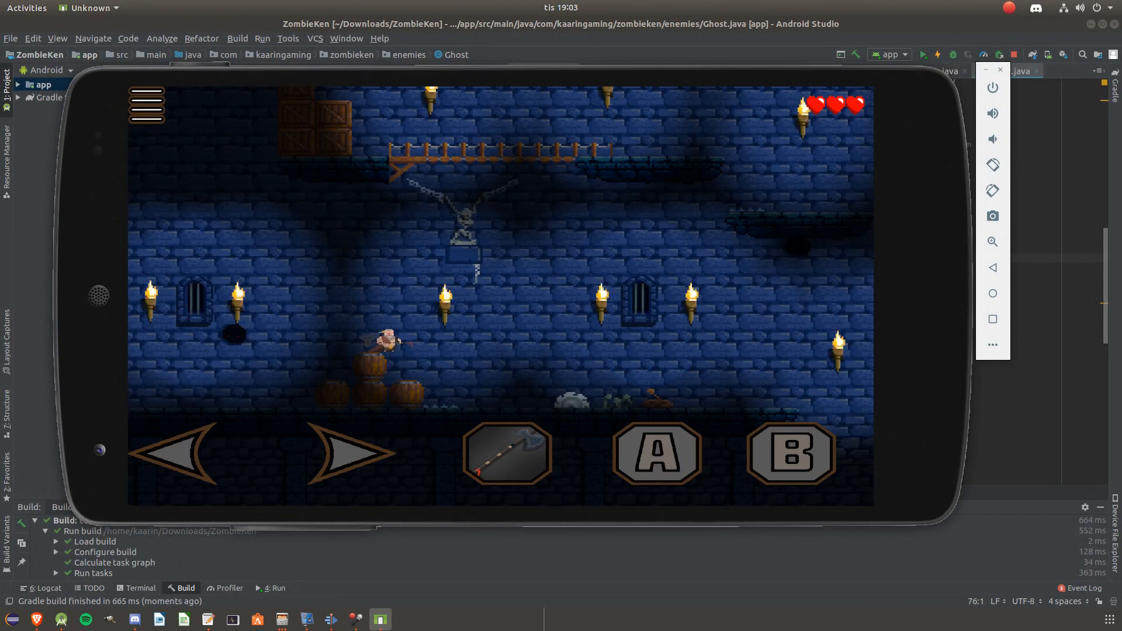
Walk the viking right past the lever and back left so the PULL prompt appears beside it
{"action": "left_click", "coordinate": [349, 454]}
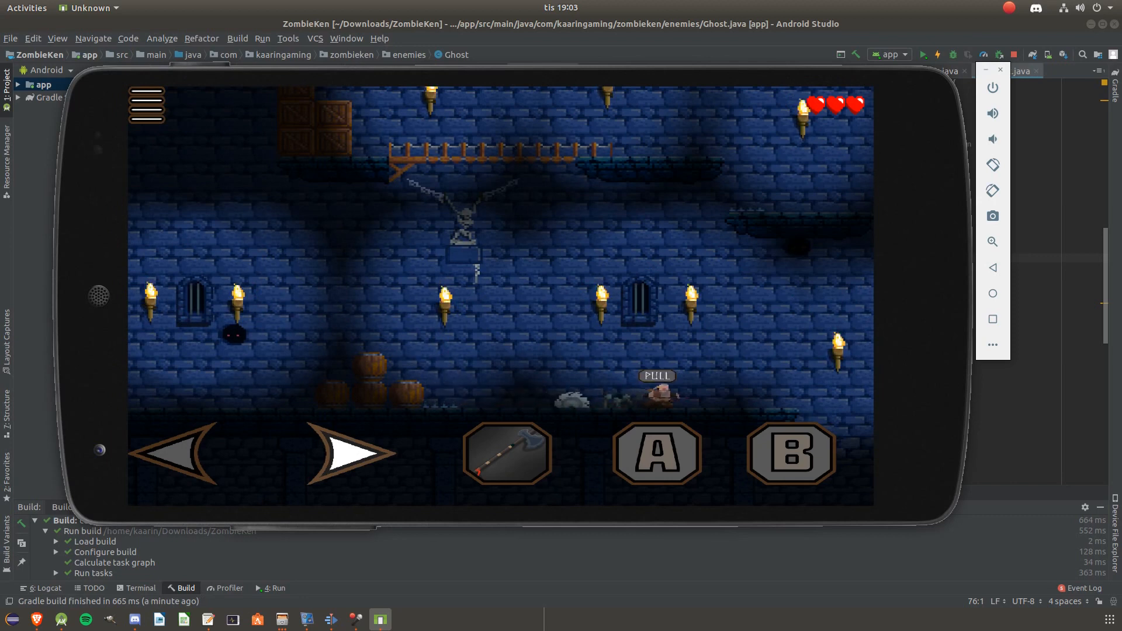
{"action": "left_click", "coordinate": [349, 453]}
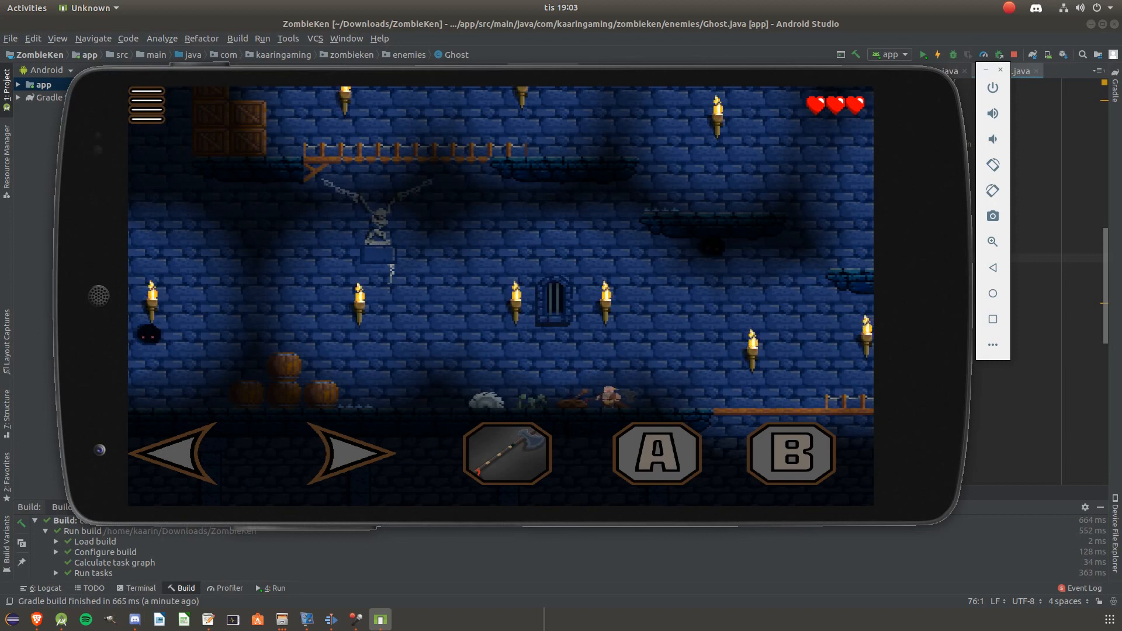
{"action": "left_click", "coordinate": [345, 453]}
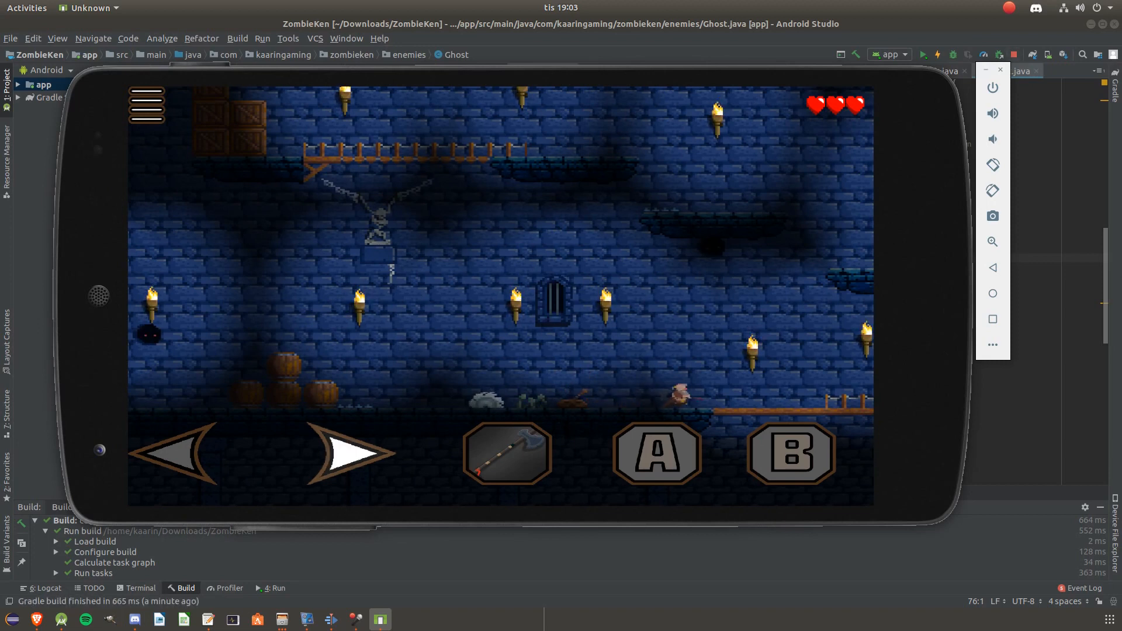
{"action": "left_click", "coordinate": [342, 454]}
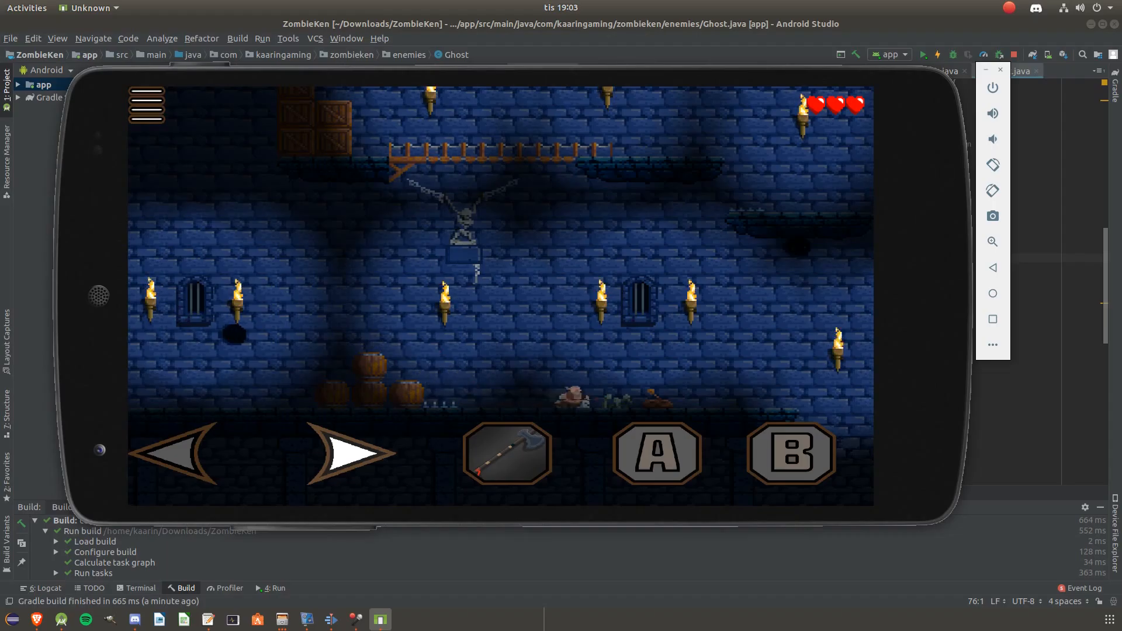
{"action": "left_click", "coordinate": [185, 453]}
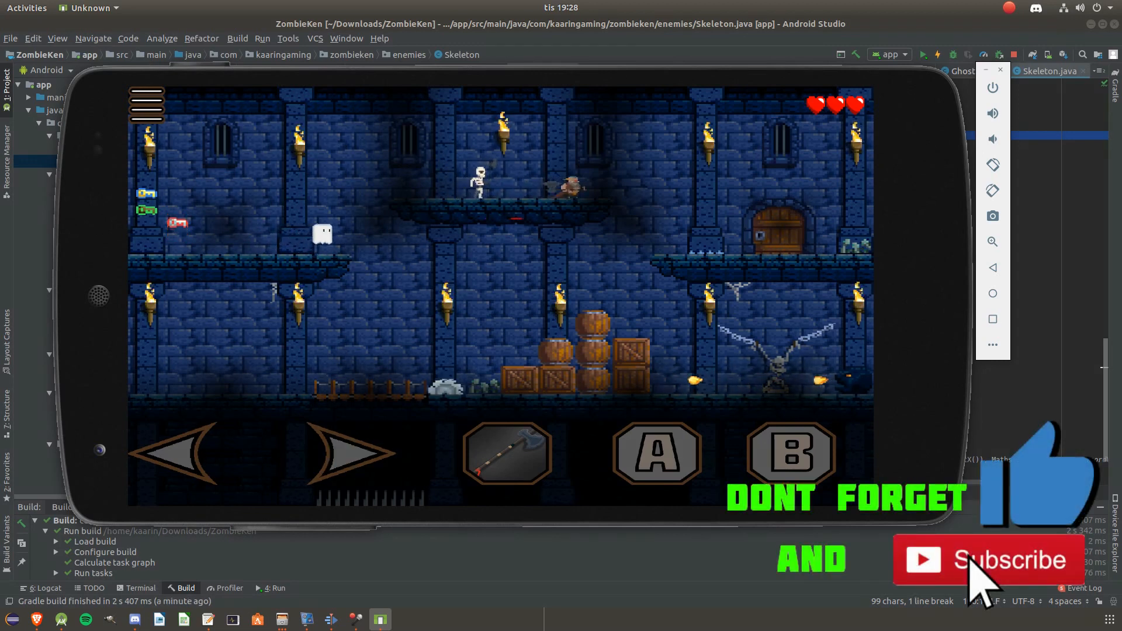
Walk the viking left along the upper platform toward the skeleton enemy
{"action": "left_click", "coordinate": [182, 454]}
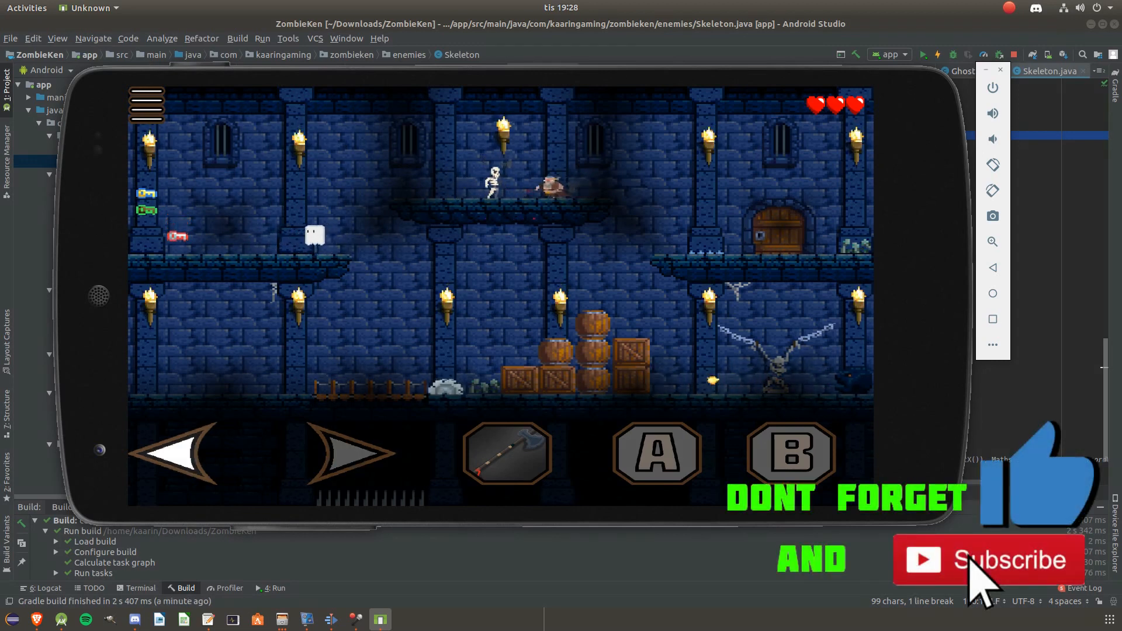